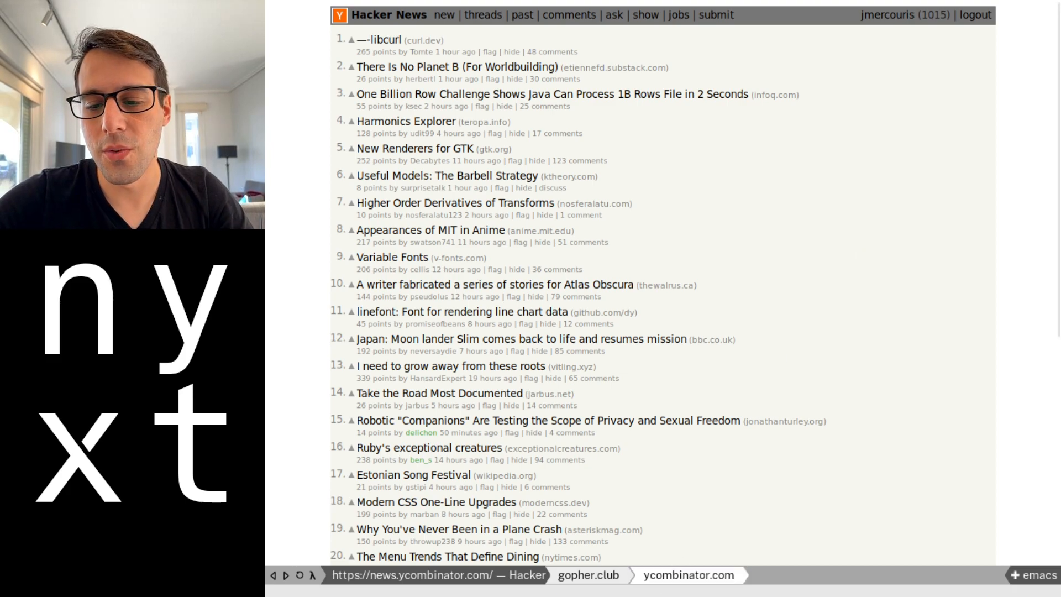
# - Switch from the Hacker News buffer to the gopher.club phlog listing buffer
pyautogui.click(586, 590)
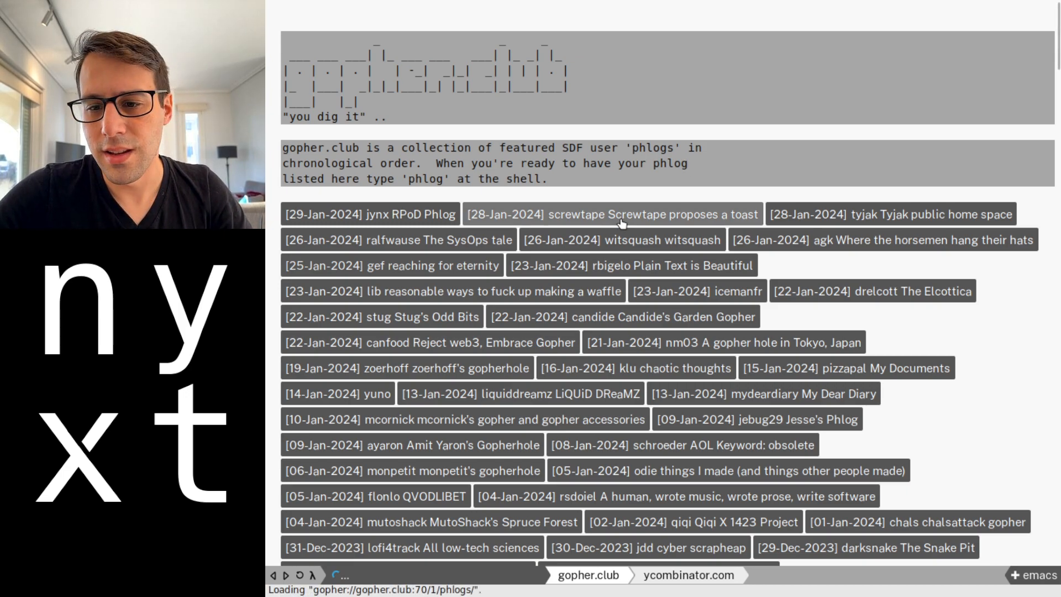
# - Open screwtape's phlog entry and read the LLM chatbots essay down to Problem 10
pyautogui.click(612, 215)
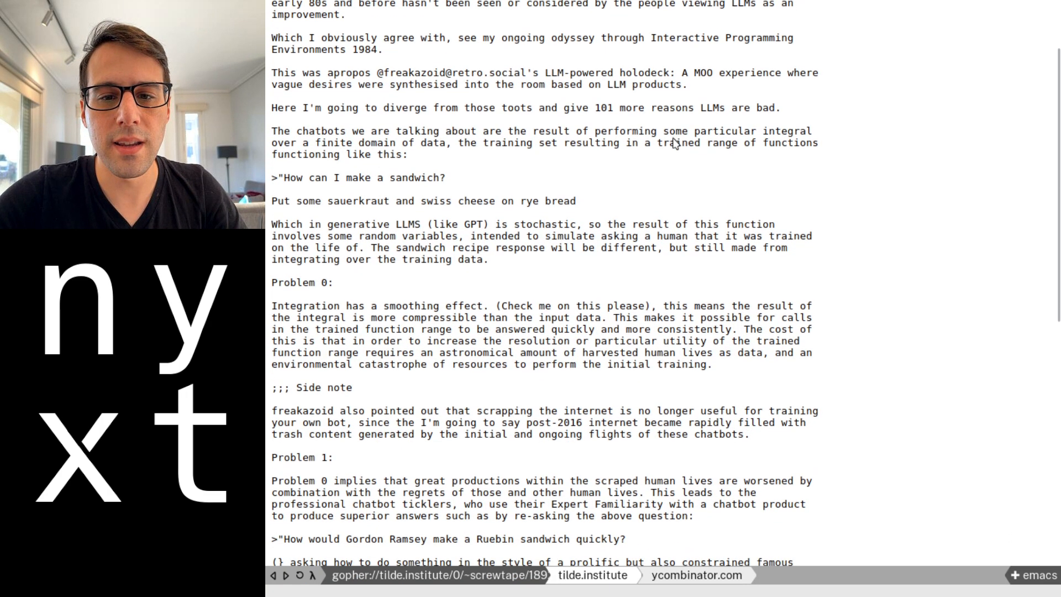
pyautogui.scroll(-3)
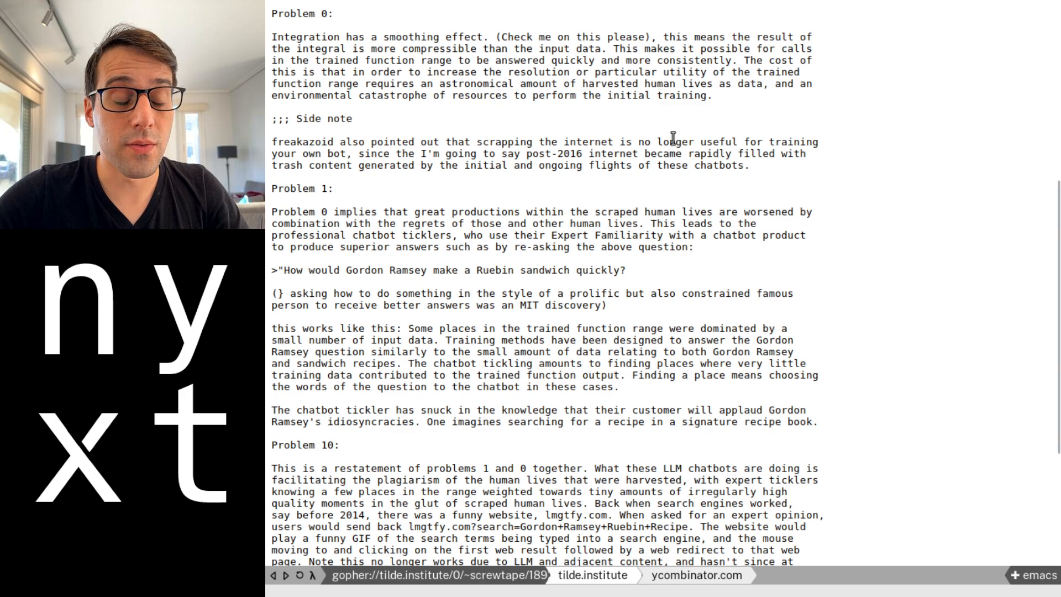
pyautogui.scroll(-3)
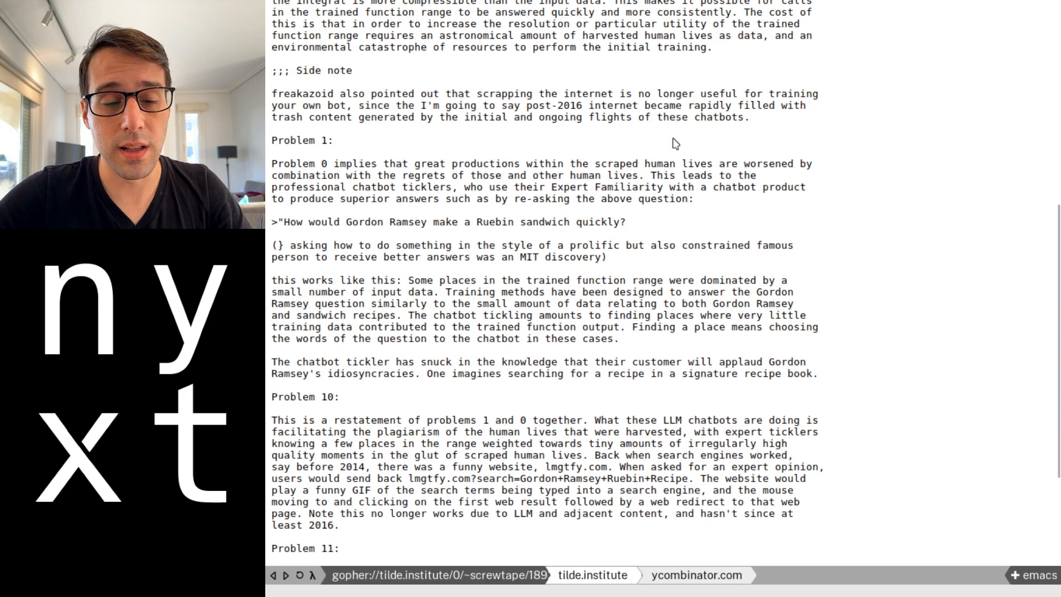